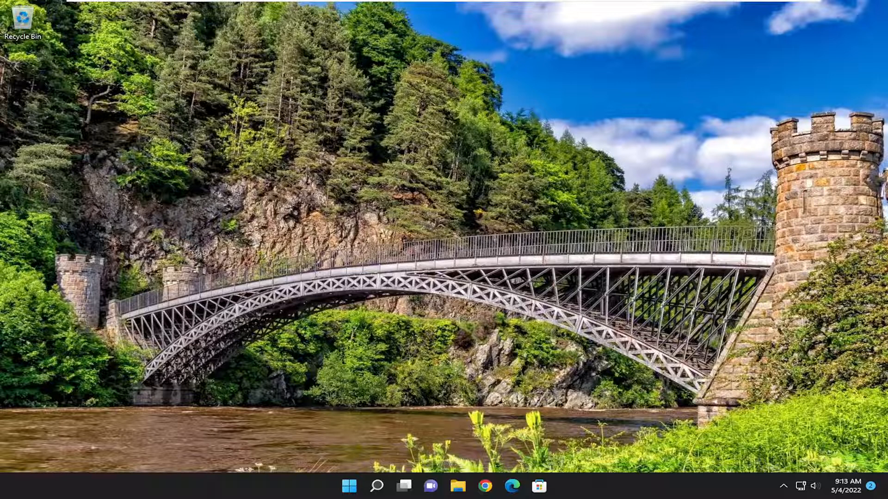
mouse_move(663, 316)
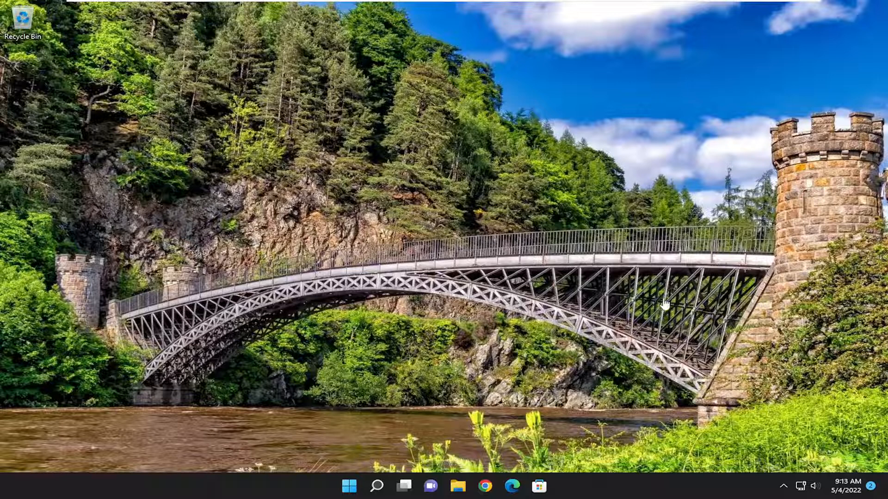
- Search Windows for 'device manager' to open Device Manager
left_click(377, 486)
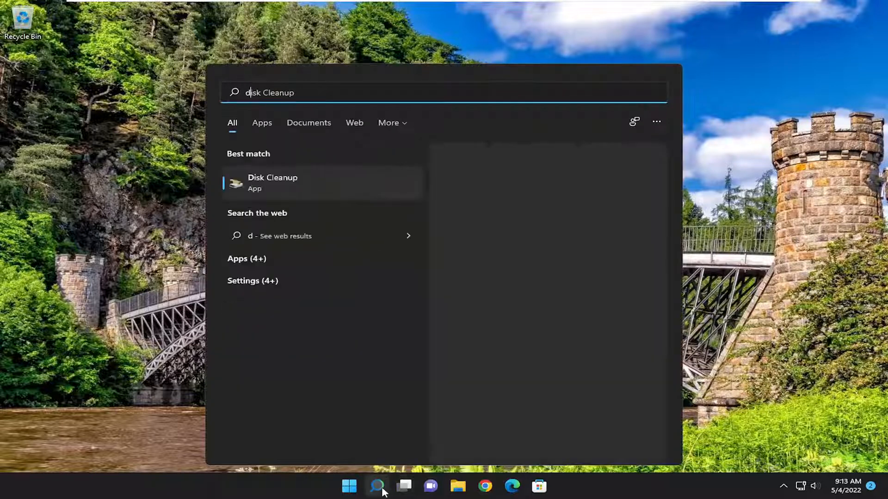
type("device manager")
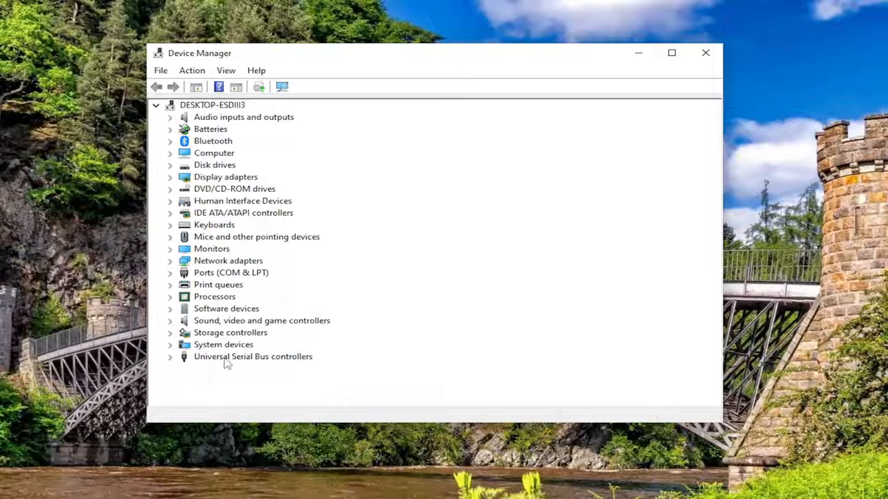
- Under Universal Serial Bus controllers, stop the computer from turning off the Generic USB Hub
left_click(170, 357)
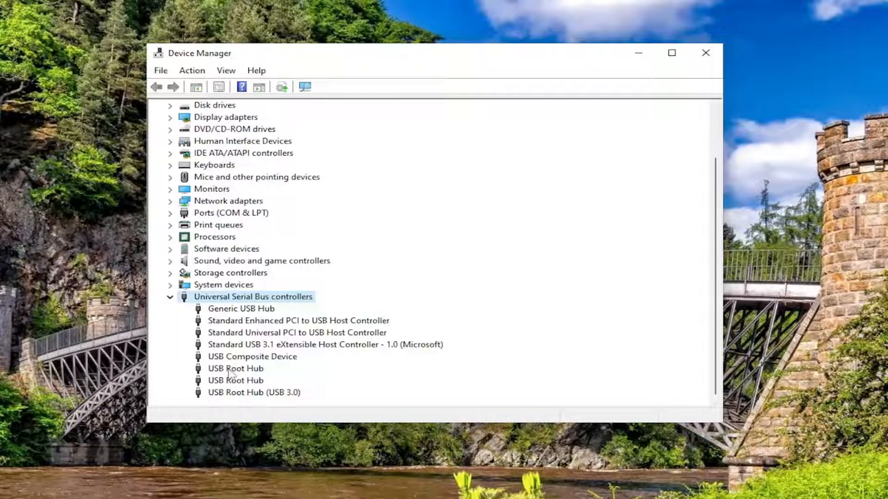
double_click(240, 309)
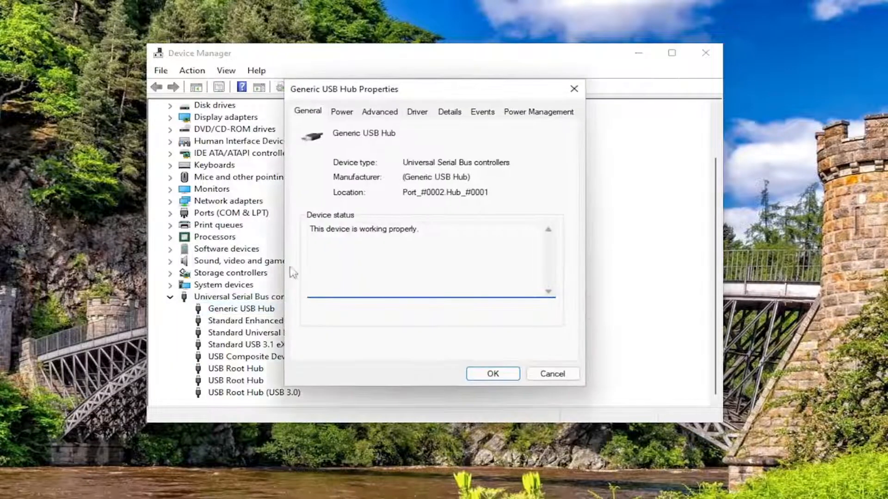
left_click(538, 111)
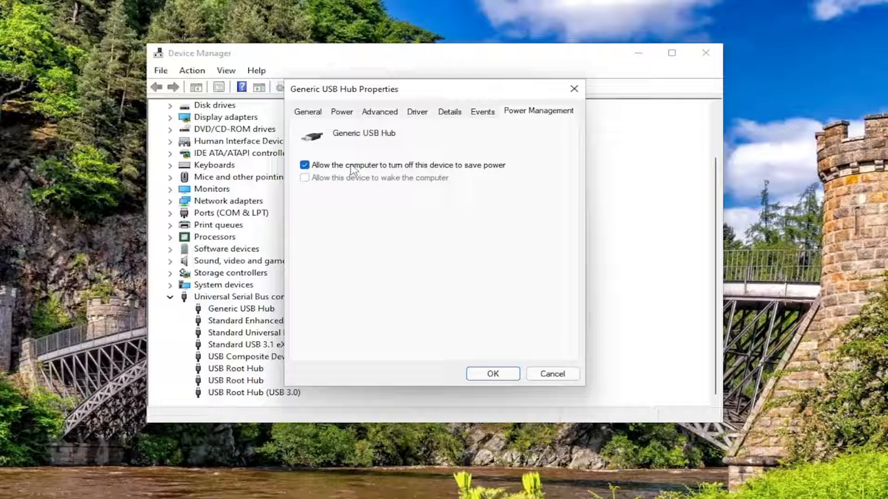
left_click(303, 164)
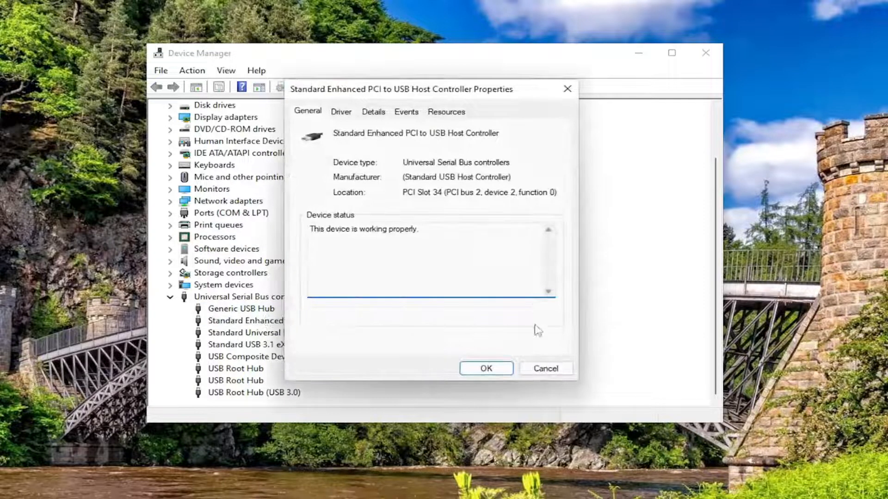
- Turn off power-saving shutoff for USB Root Hub (USB 3.0) and save it
double_click(245, 333)
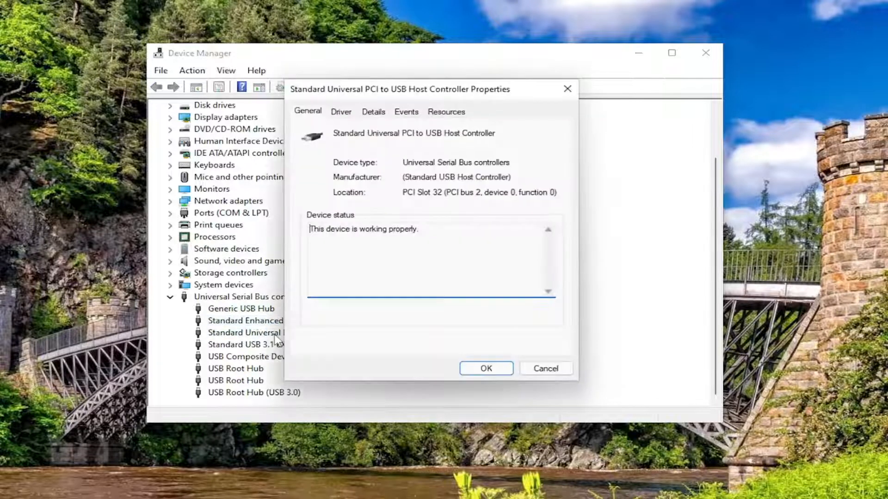
left_click(546, 368)
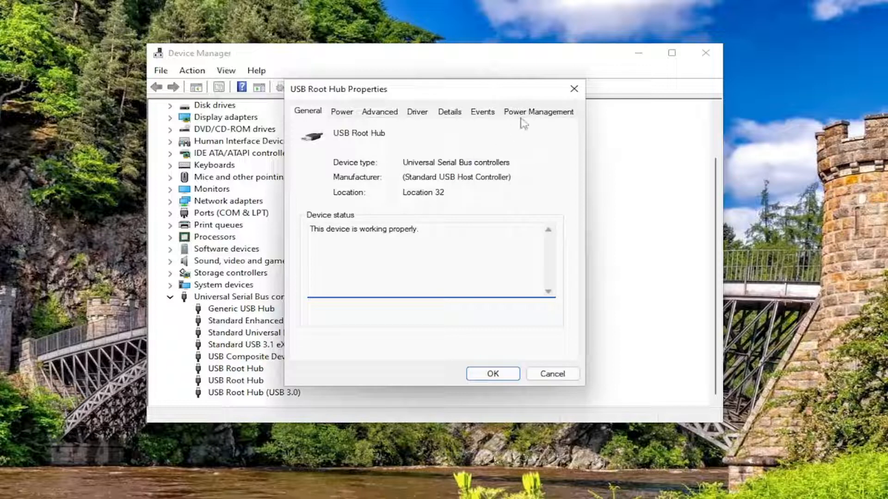
left_click(538, 111)
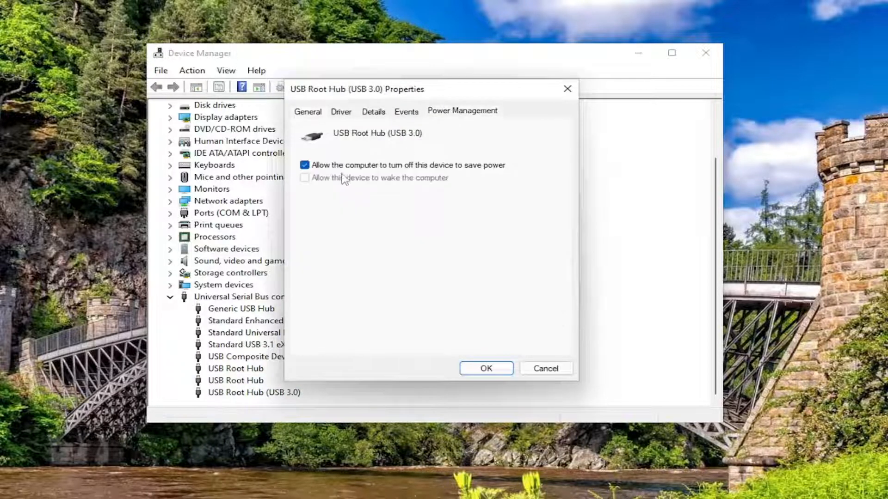
left_click(304, 165)
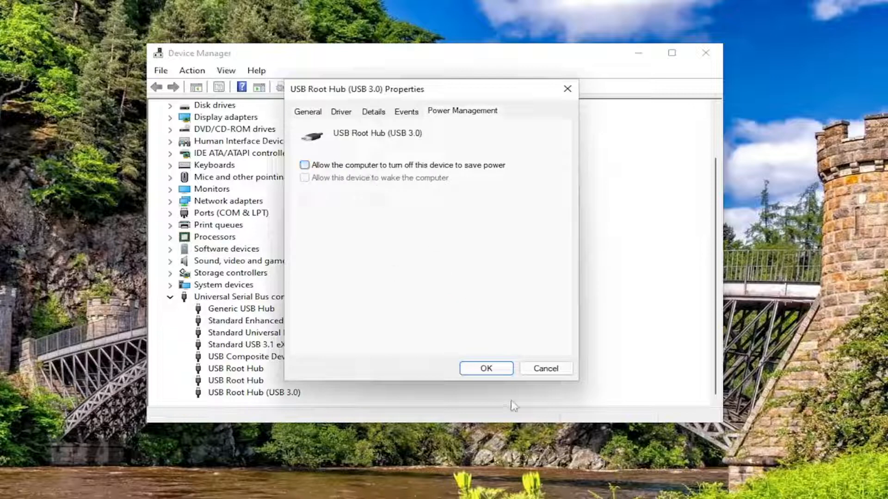
left_click(486, 368)
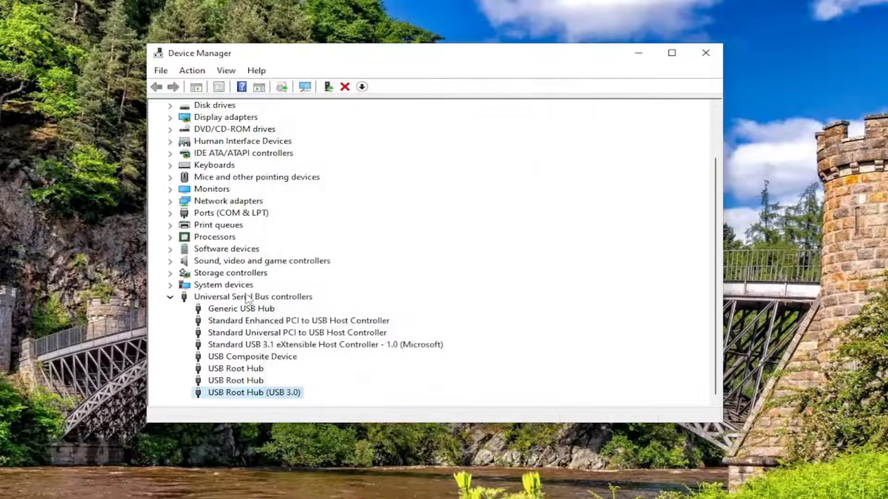
- Close Device Manager and restart the PC back to the desktop
left_click(705, 52)
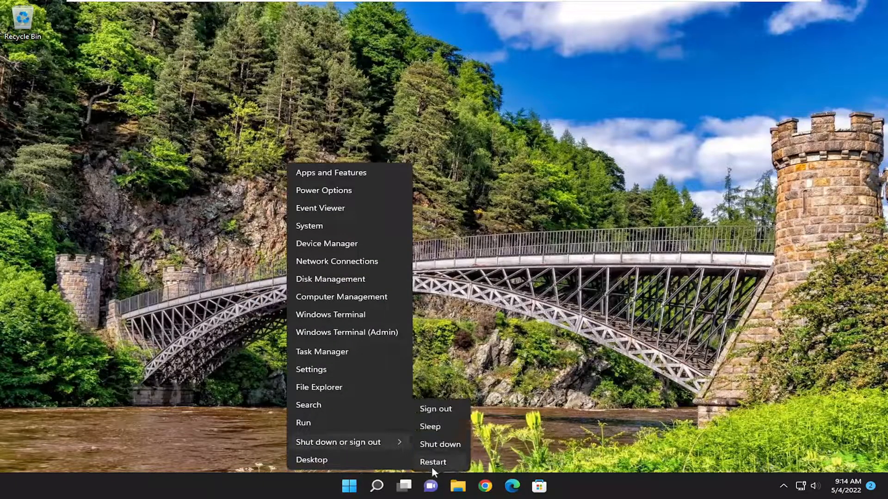
left_click(433, 462)
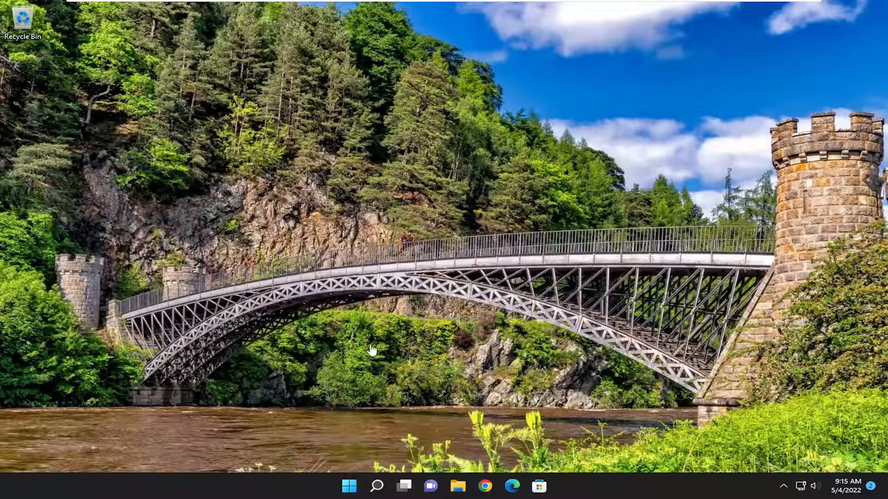
- Search for 'cmd' and launch Command Prompt as administrator
left_click(375, 486)
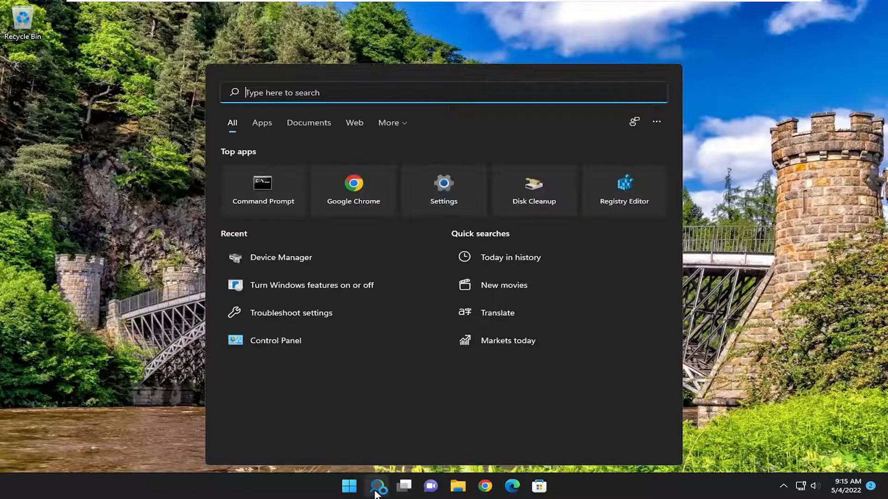
type("cmd")
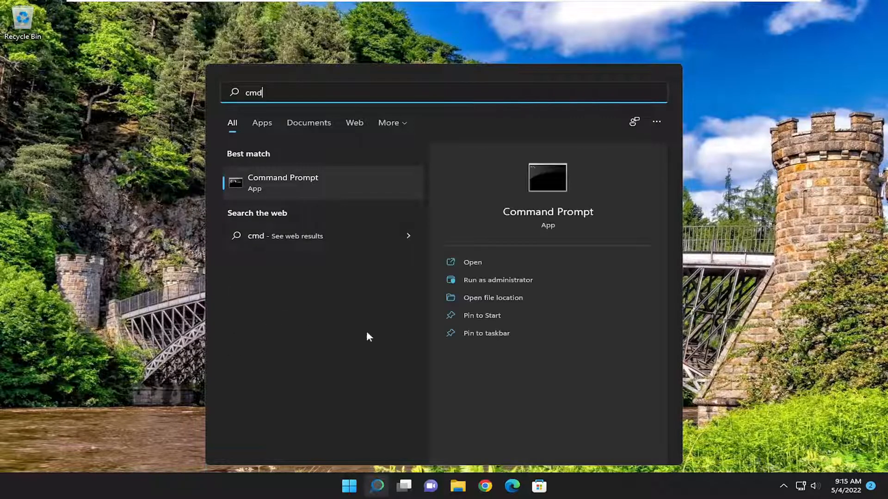
right_click(282, 183)
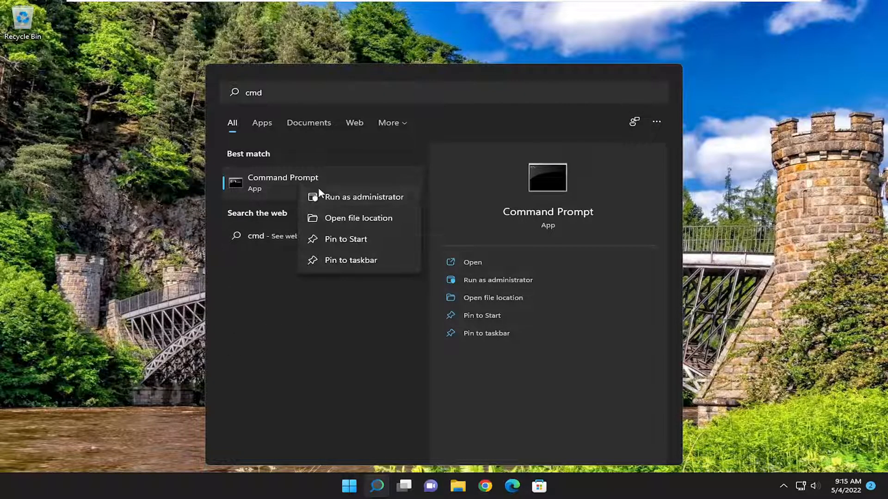
left_click(362, 197)
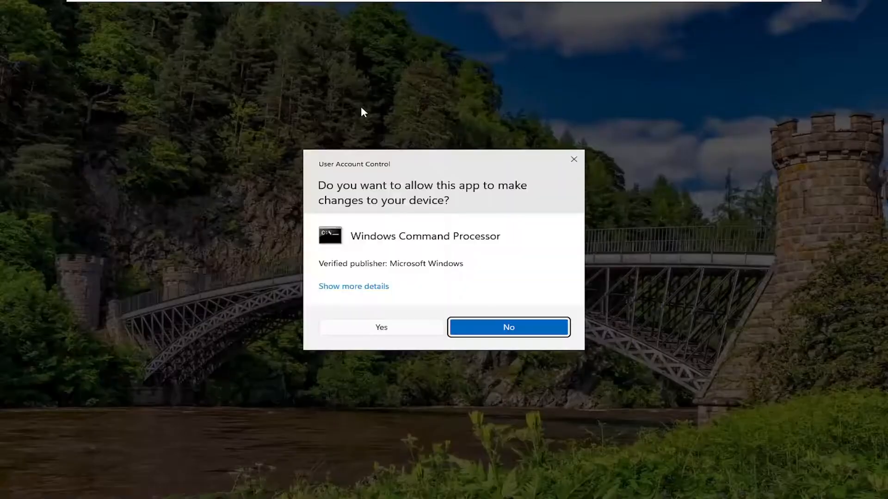
mouse_move(400, 332)
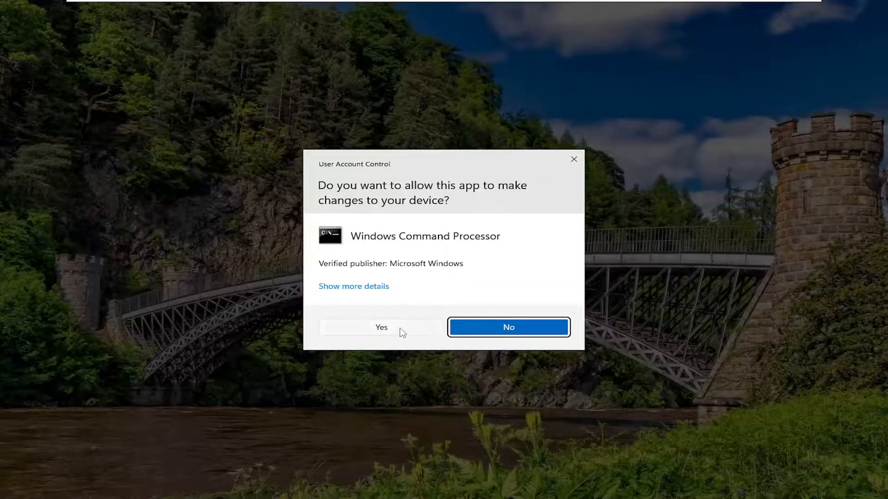
left_click(381, 327)
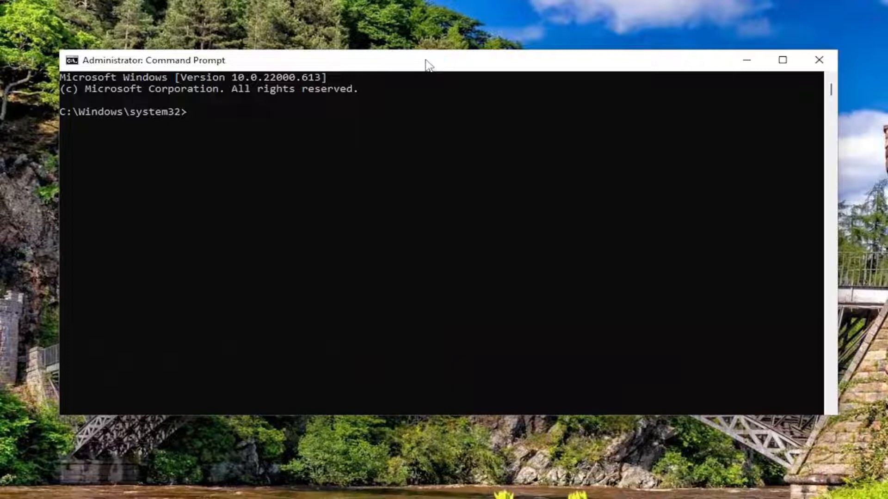
- Paste and run the msdt troubleshooter command, then close Command Prompt
right_click(575, 203)
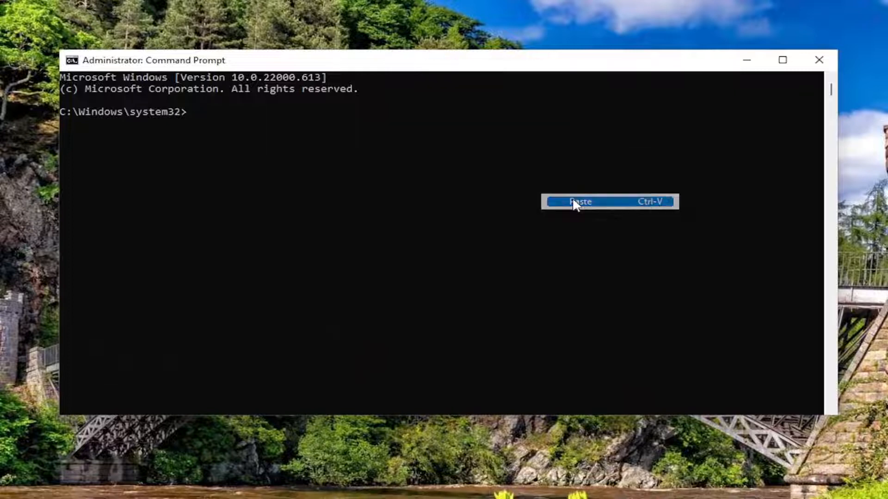
left_click(580, 202)
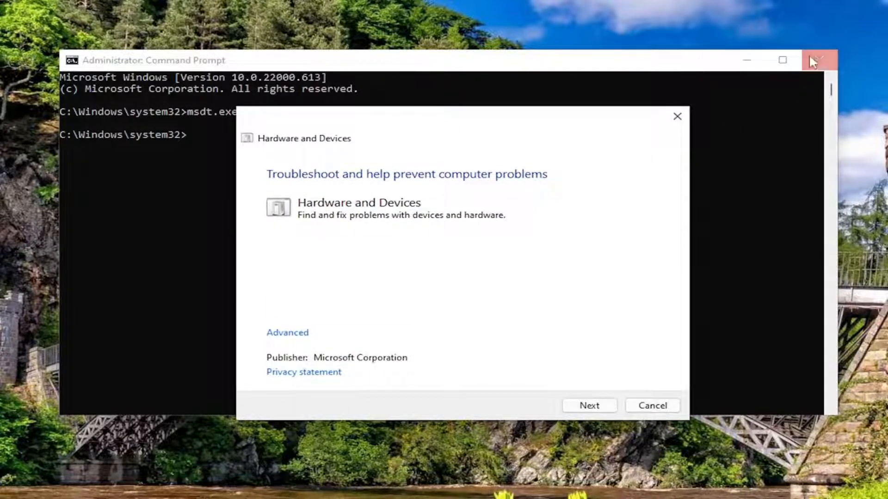
left_click(819, 60)
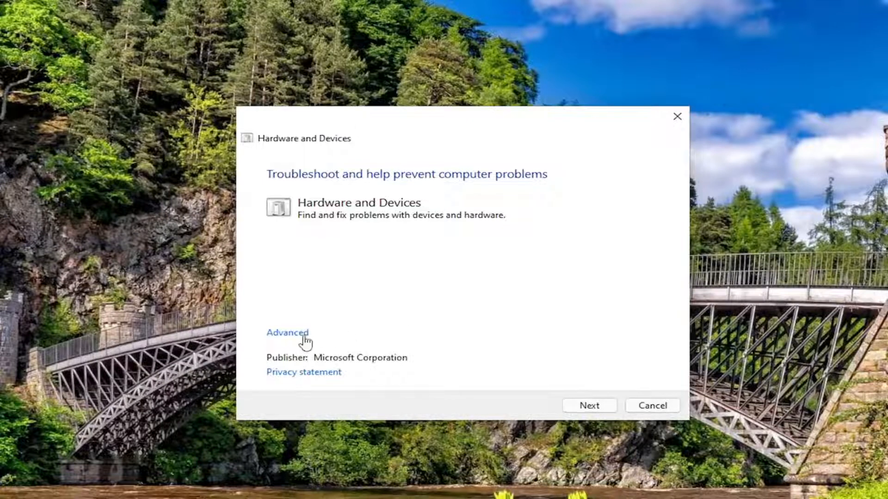
- Confirm 'Apply repairs automatically' under Advanced and start the hardware scan
left_click(288, 333)
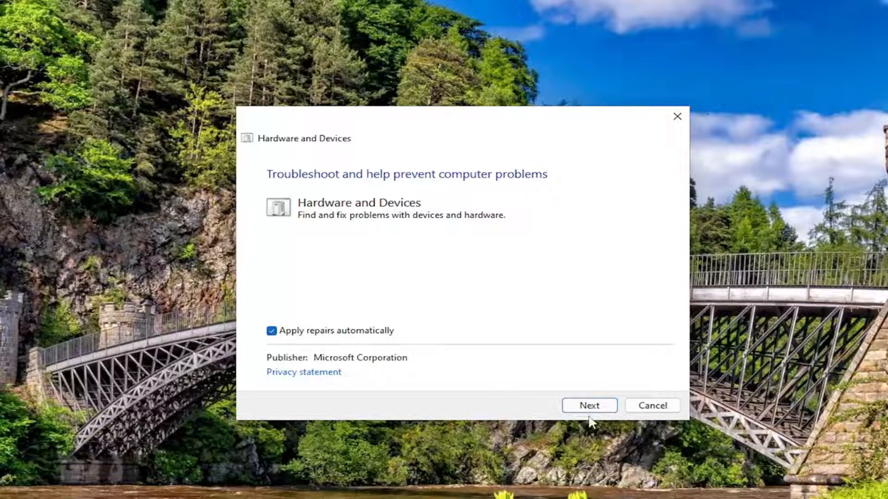
left_click(589, 406)
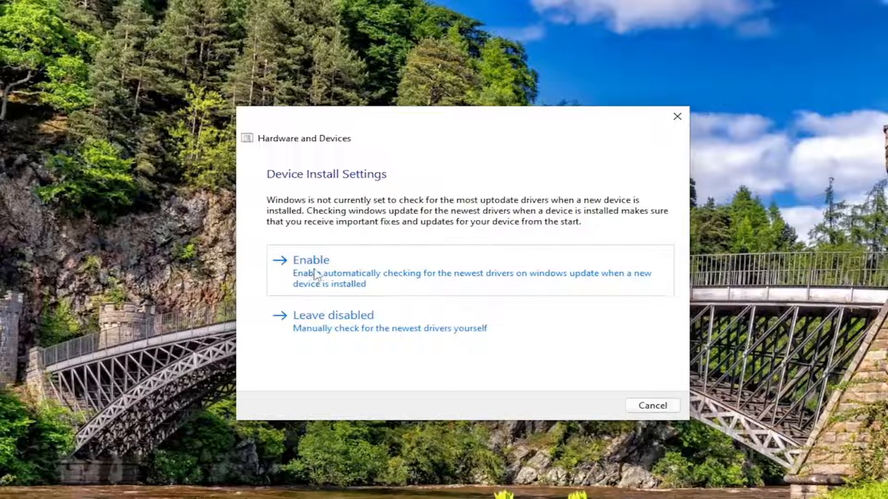
- Enable Device Install Settings to fix driver installs, then close the troubleshooter
left_click(311, 260)
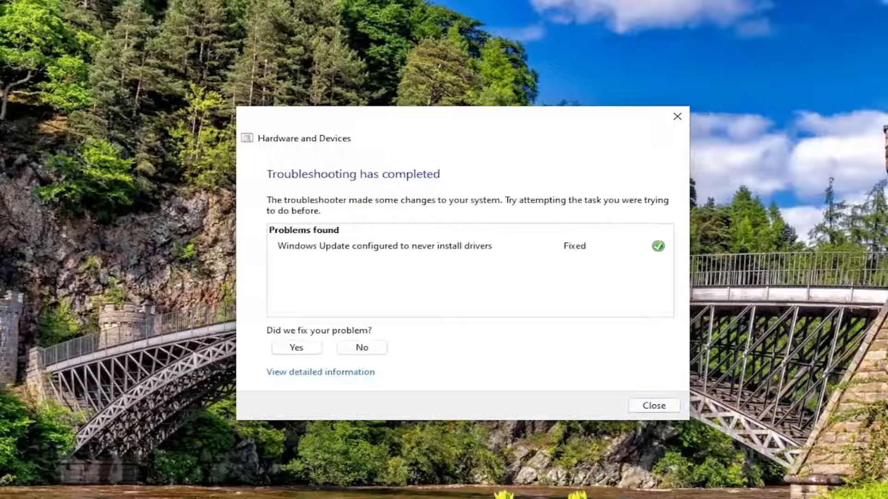
mouse_move(595, 350)
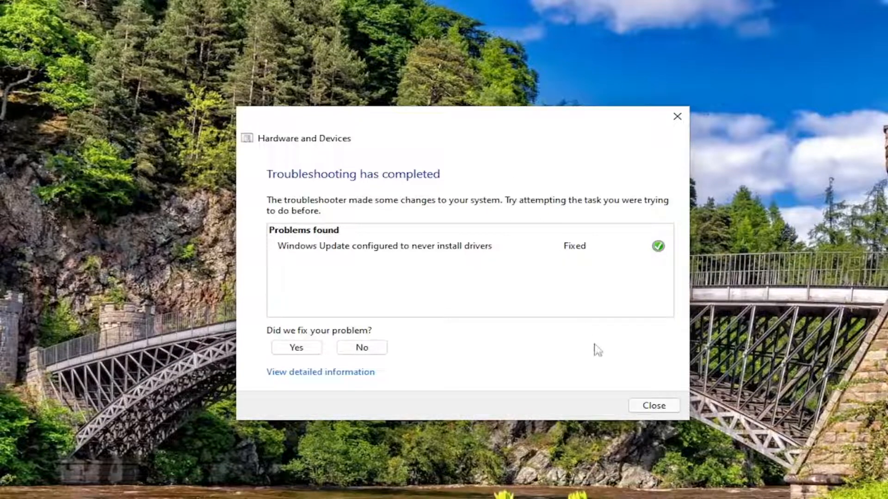
left_click(654, 406)
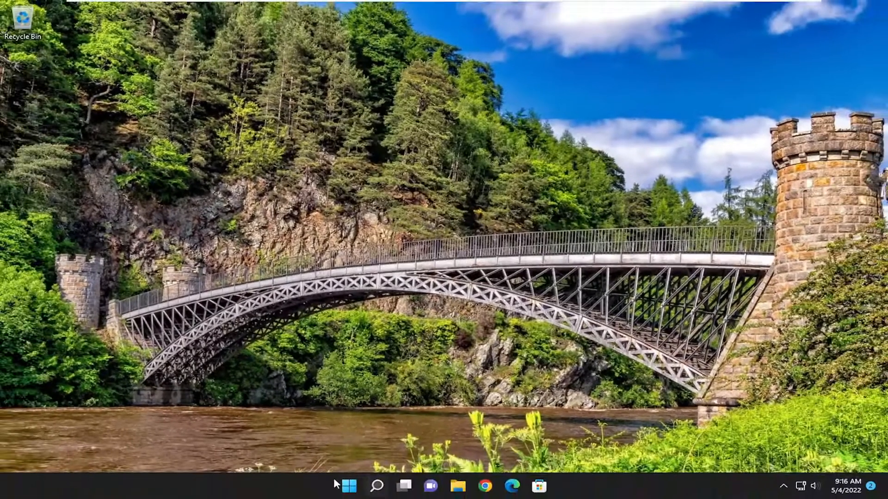